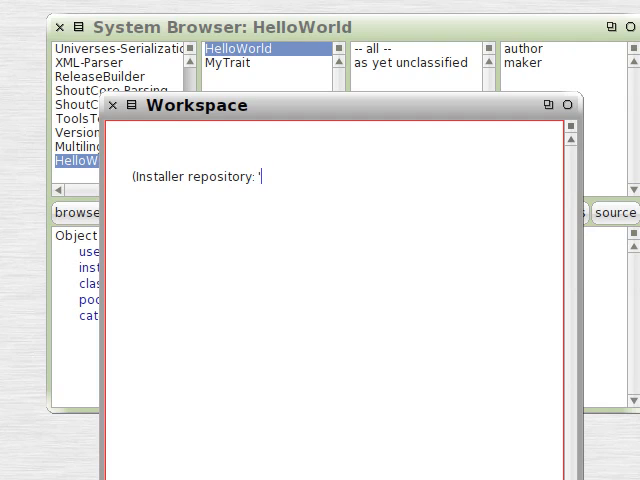
text(http:)
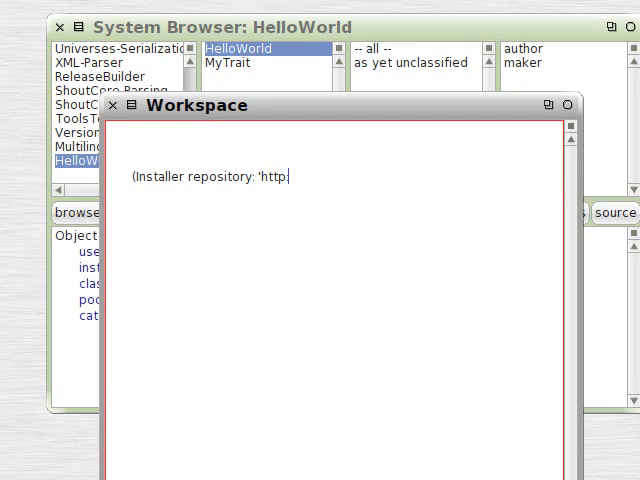
text(//source.)
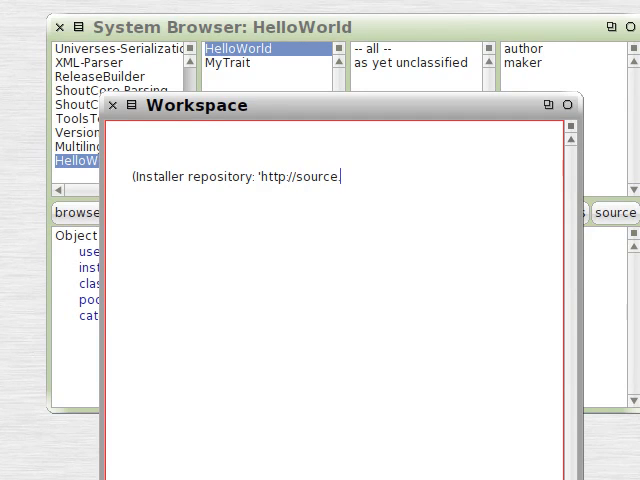
text(squeak)
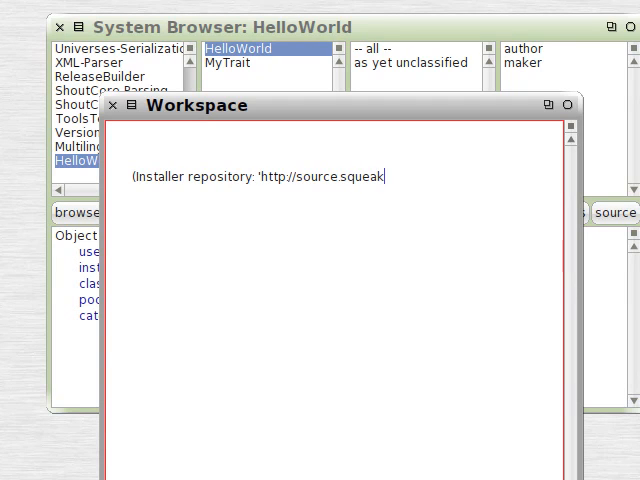
text(.org/trunk')
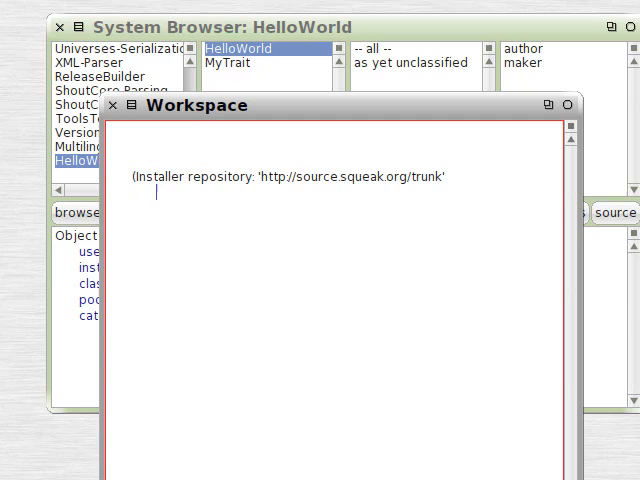
text(install:)
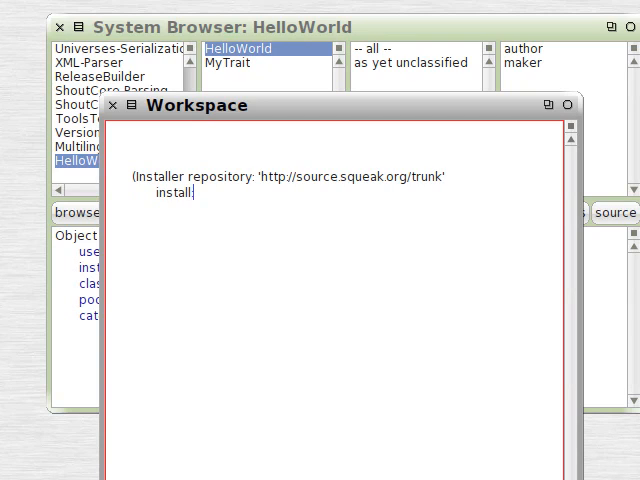
text('Traits)
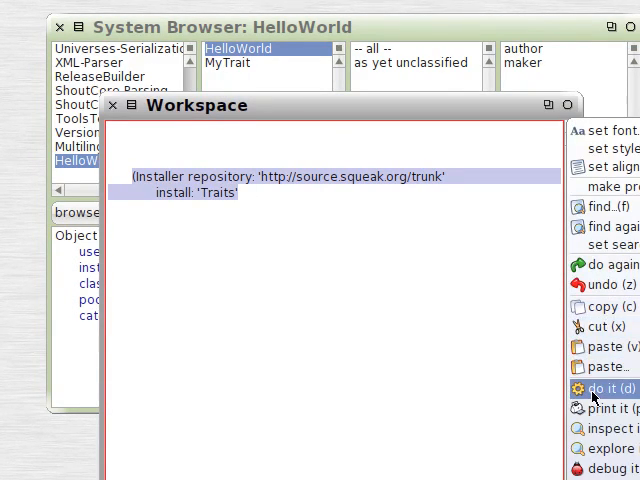
click(595, 388)
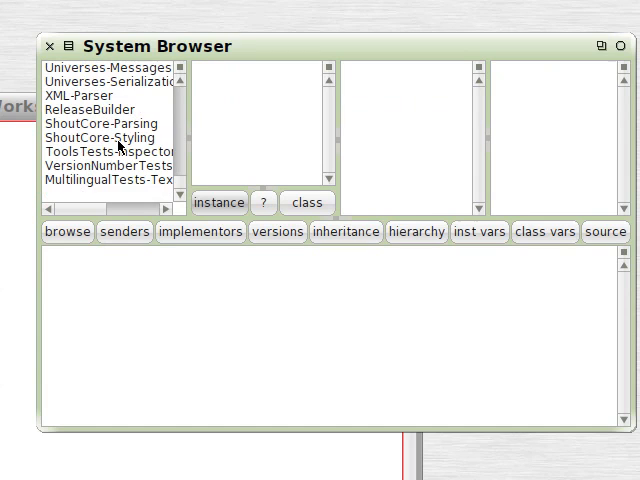
- Define Trait named: #MyTrait uses: {} category: 'HelloWorld' from the browser template
click(110, 180)
text(Trait named:)
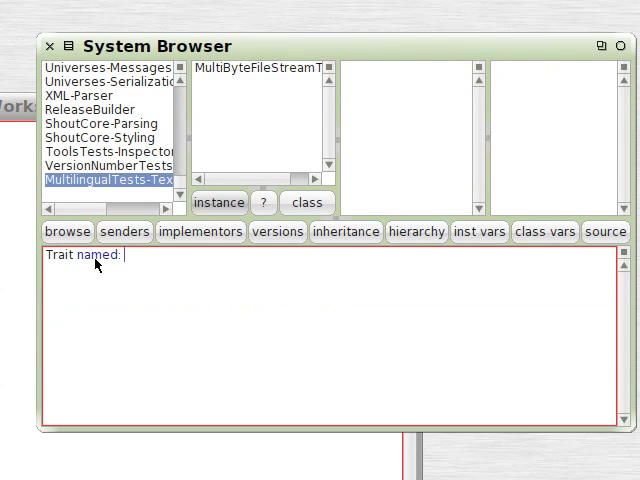
text(#My)
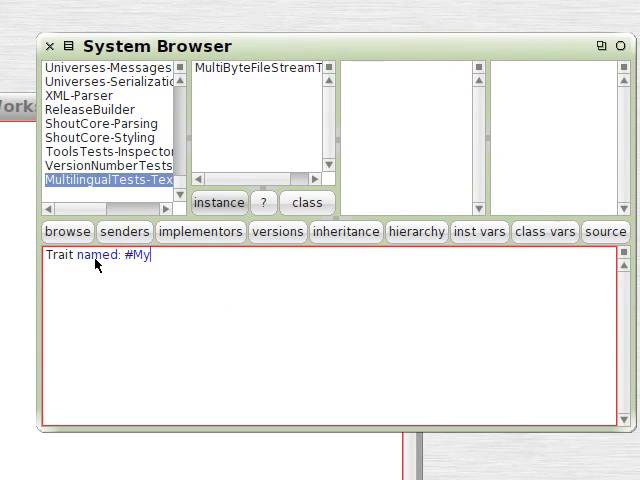
text(Trait)
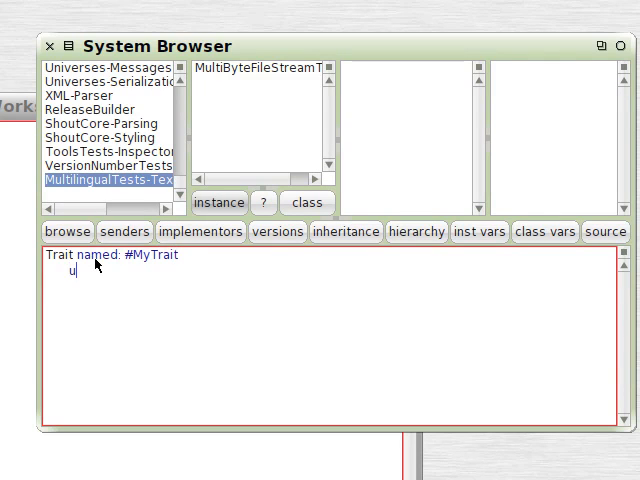
text(ses: {)
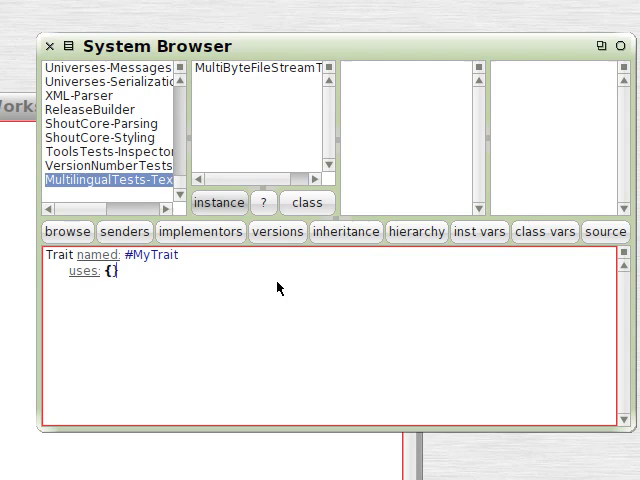
text(c)
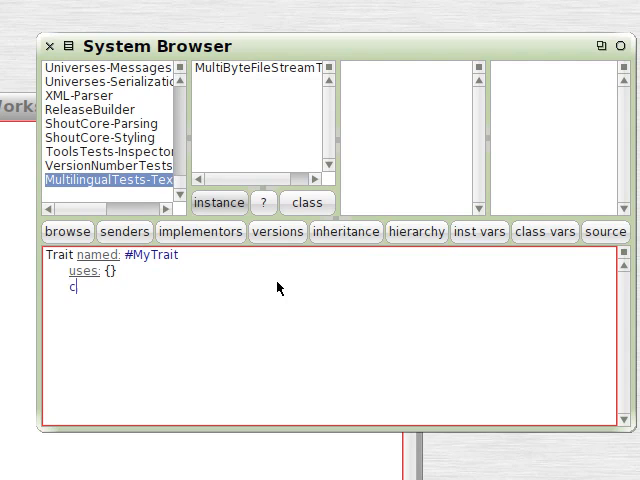
text(ategory: ')
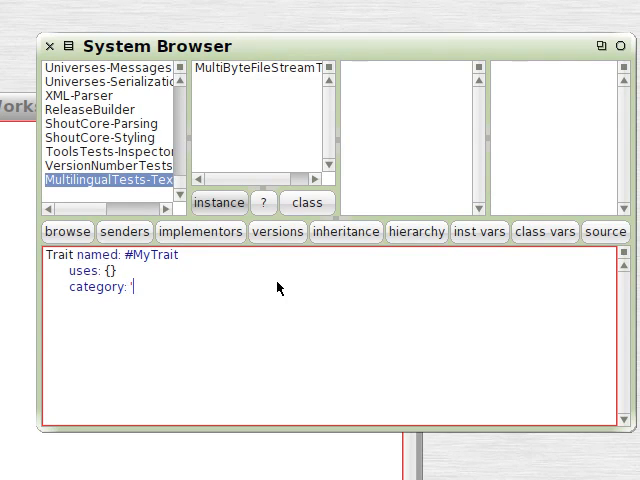
text(HelloWorl)
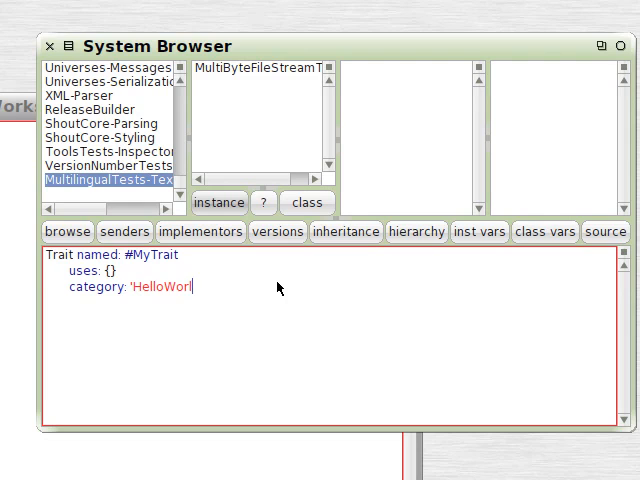
text(d')
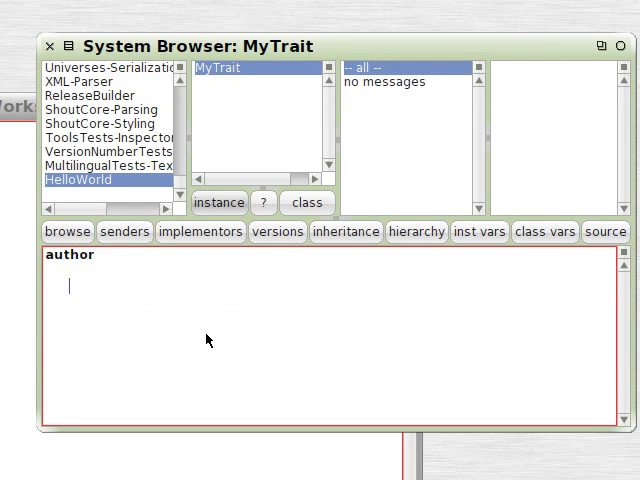
- Write and save MyTrait's author method returning 'chris cunnington'
text(^)
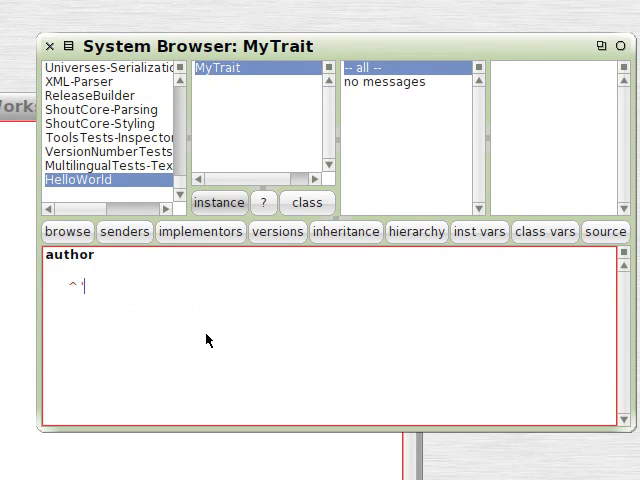
text('chris)
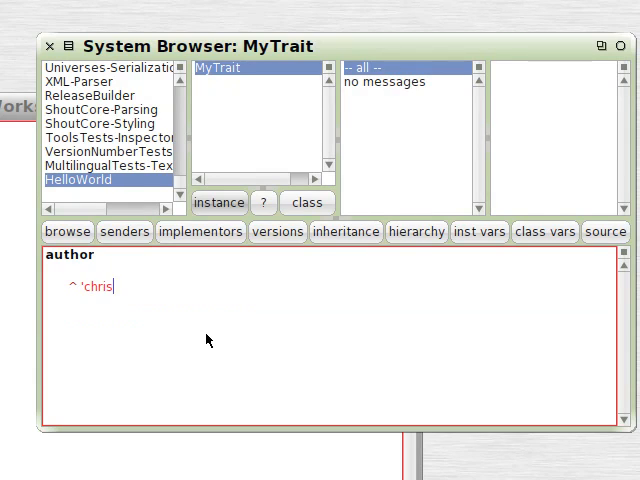
text(cunnington)
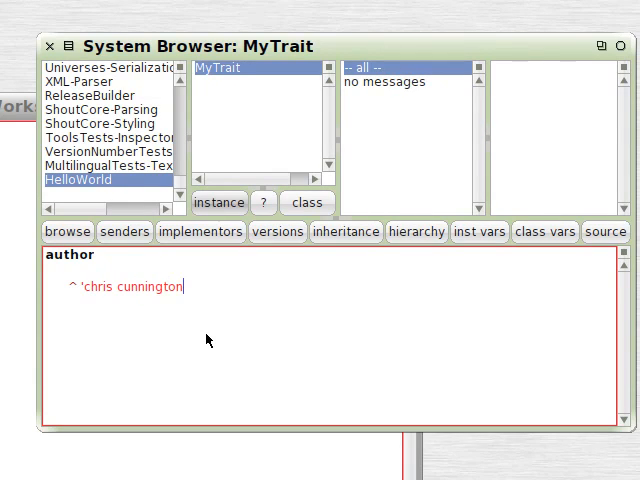
text(')
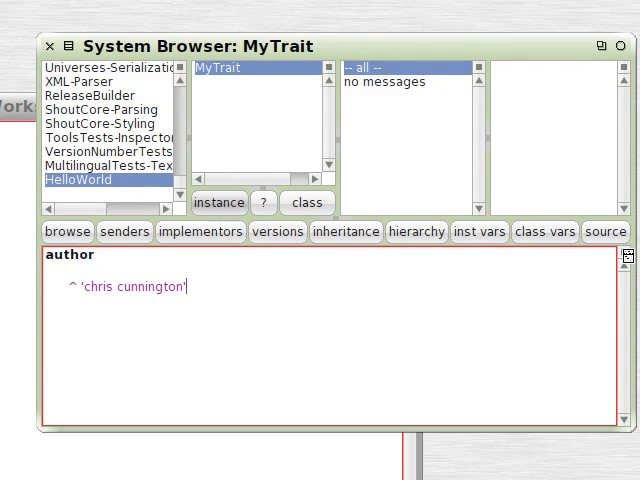
click(400, 82)
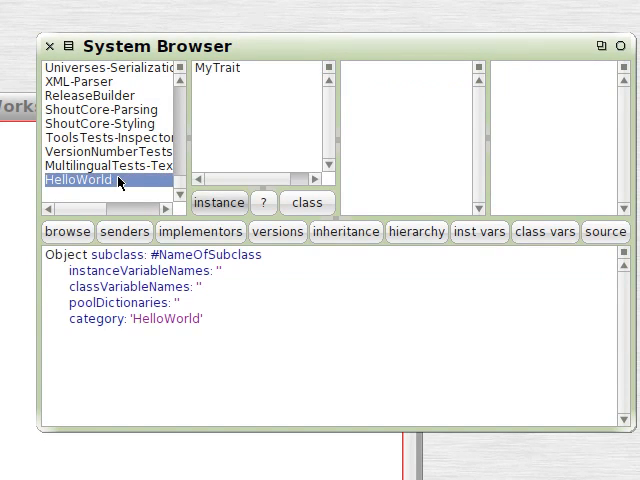
- Write the HelloWorld class definition with uses: MyTrait and category 'HelloWorld'
click(108, 166)
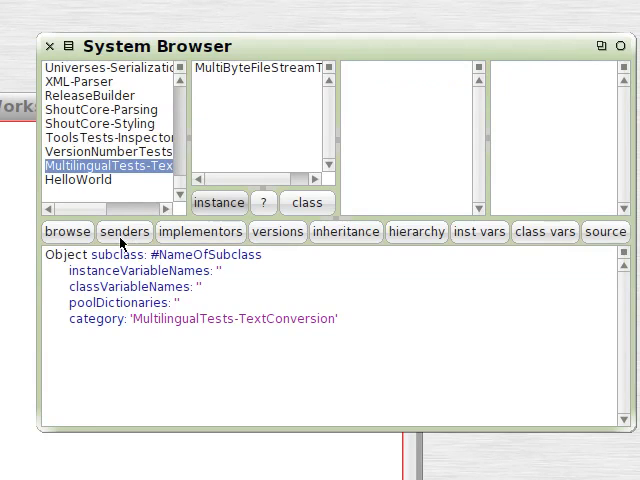
mouse_move(160, 255)
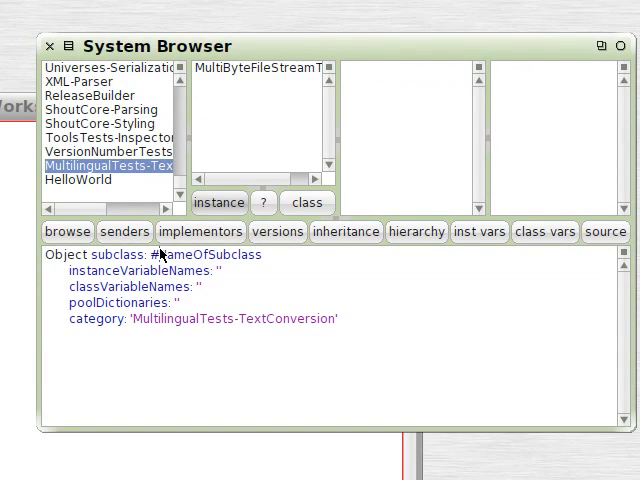
text(Hello)
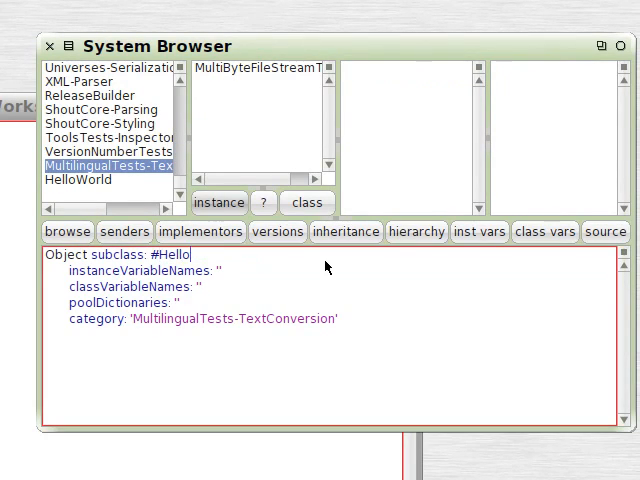
text(World)
text(uses:)
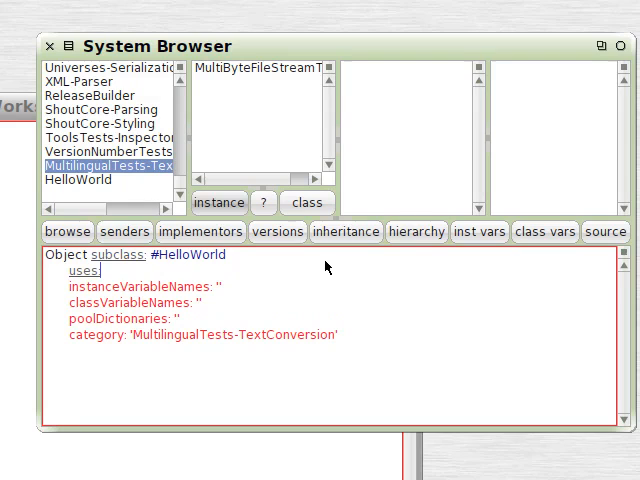
text(MyT)
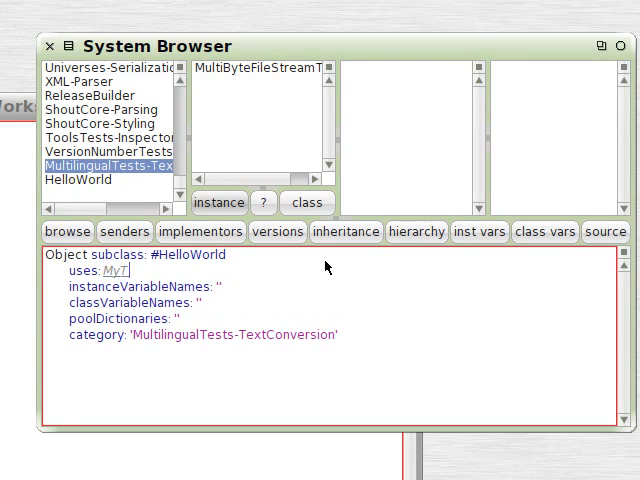
text(rait)
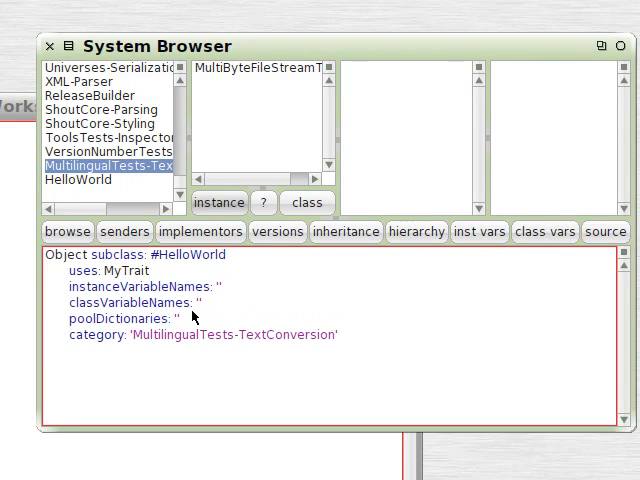
double_click(228, 335)
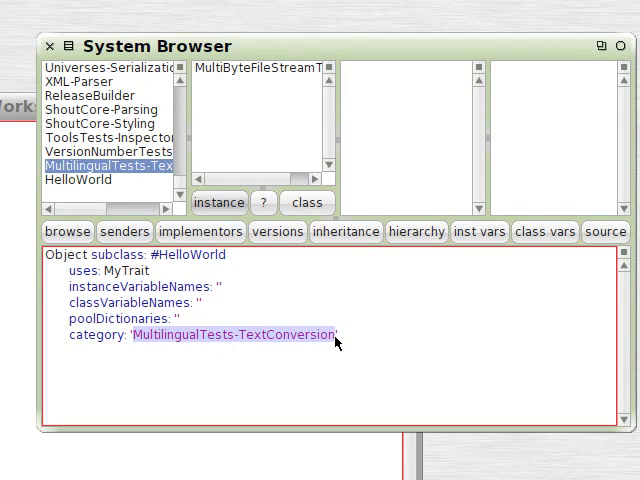
text(Hello')
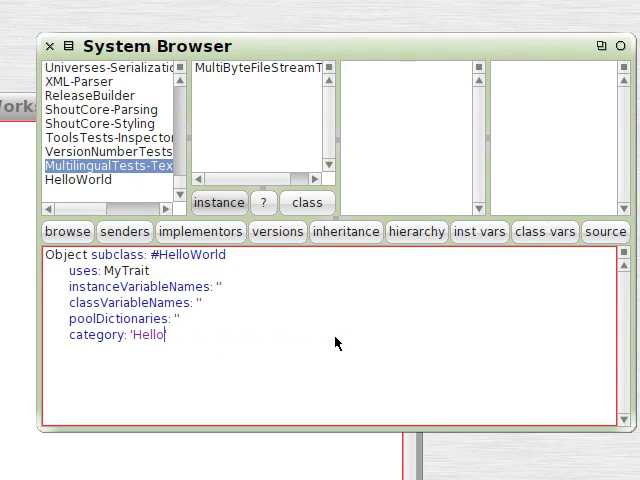
text(World')
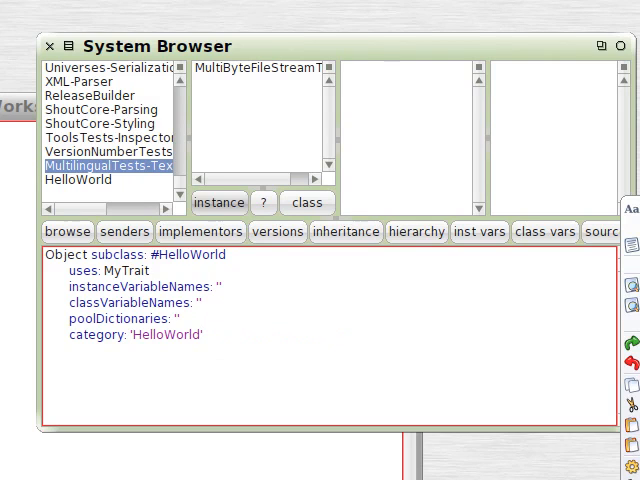
- Accept HelloWorld, then view the author method in HelloWorld and in MyTrait
click(77, 180)
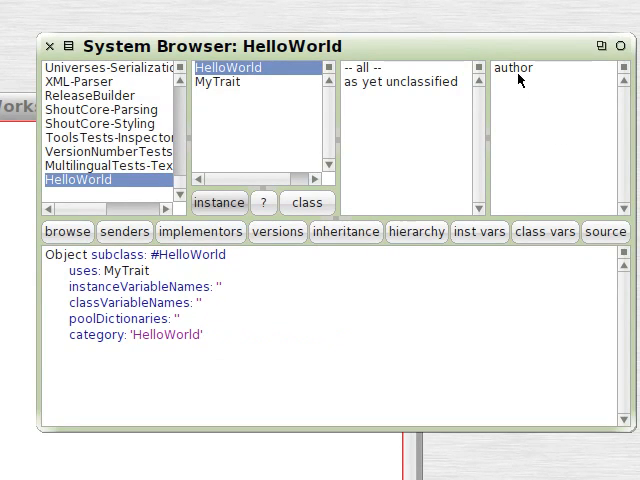
click(514, 67)
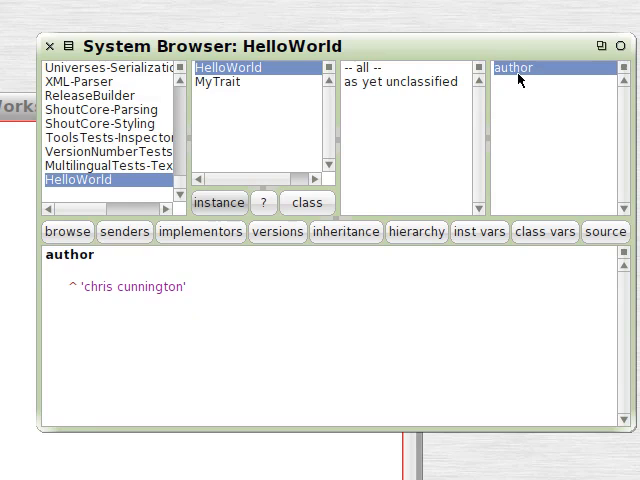
click(218, 82)
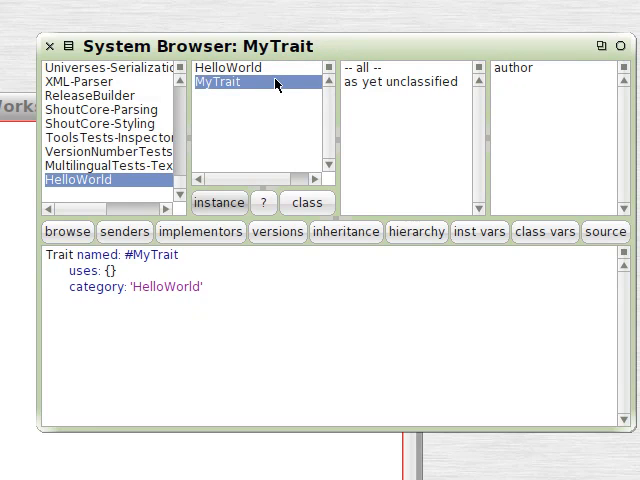
click(516, 67)
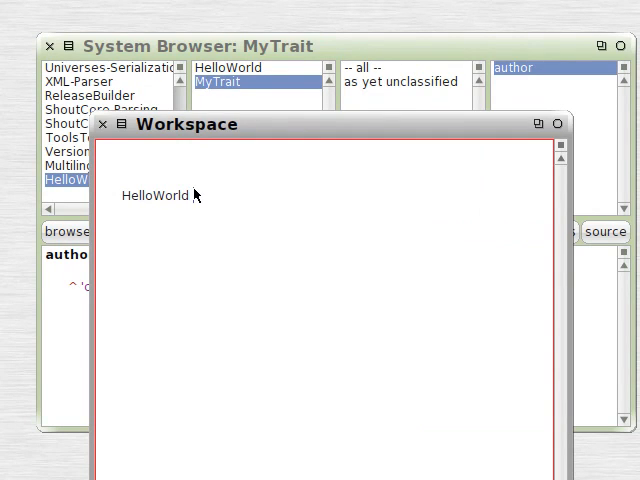
text(new author)
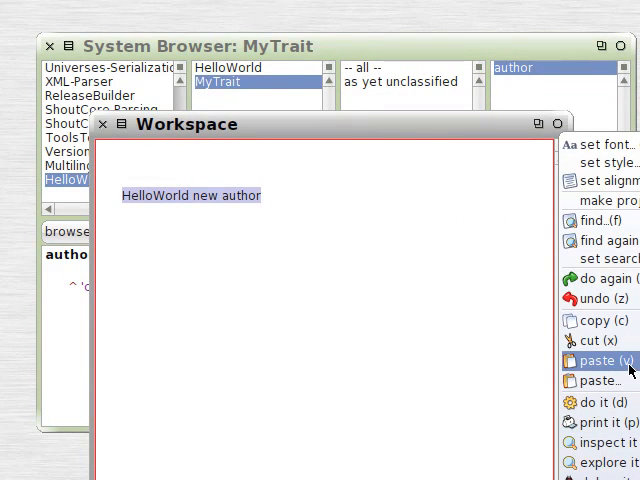
click(600, 360)
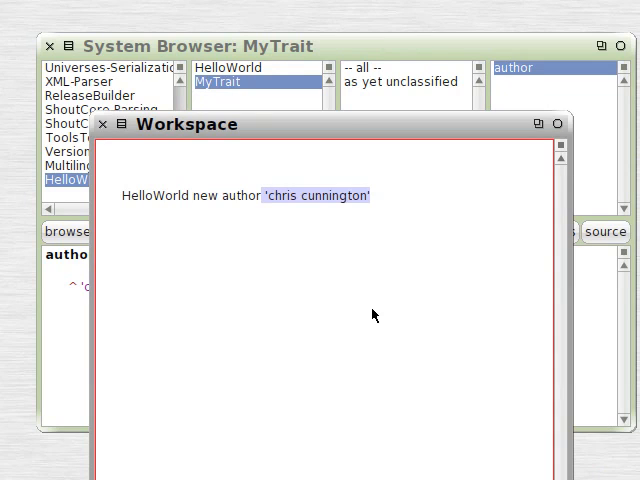
key(Delete)
text(maker)
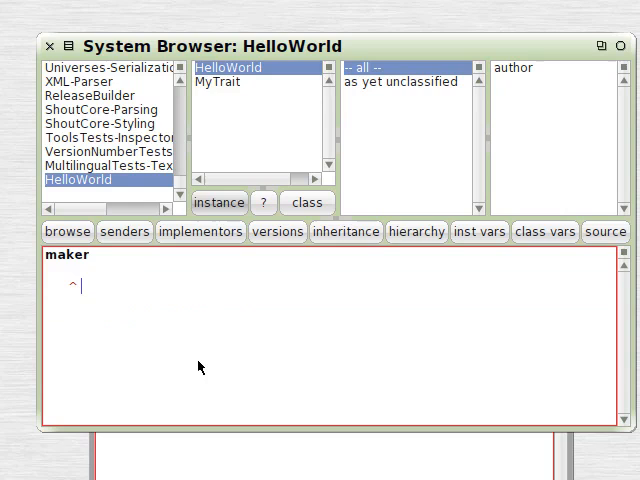
- Save HelloWorld's maker method returning 'the one and only'
text('the one an)
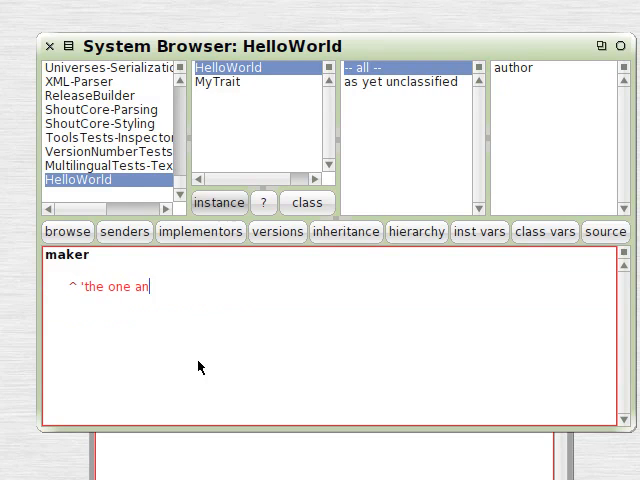
text(d only')
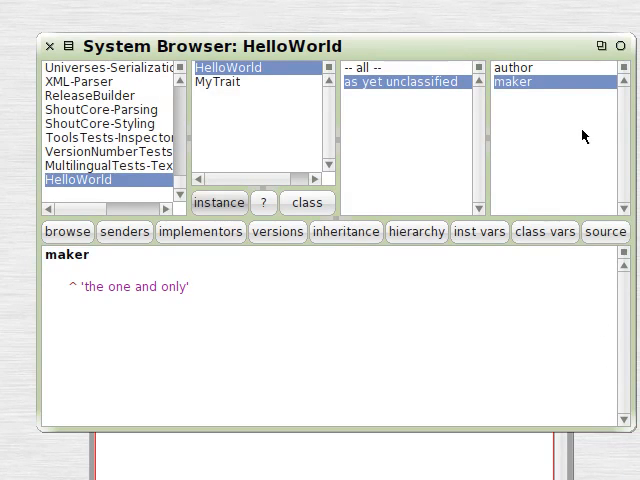
click(518, 67)
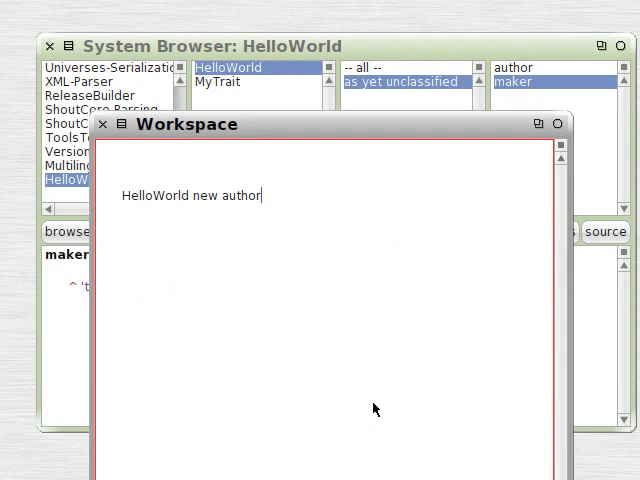
- Replace author with maker and evaluate HelloWorld new maker
double_click(241, 195)
text(make)
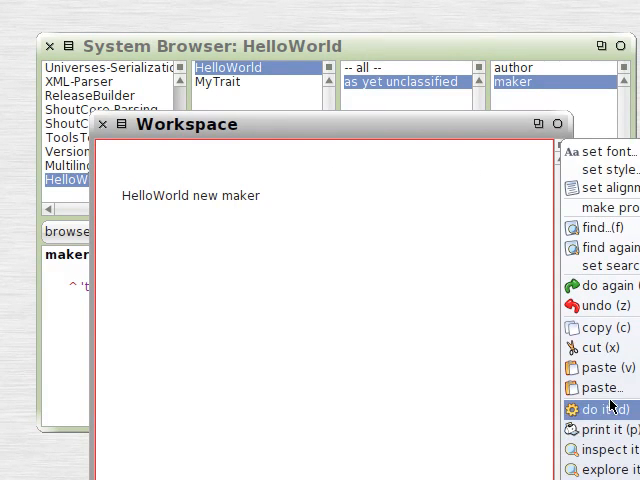
click(594, 409)
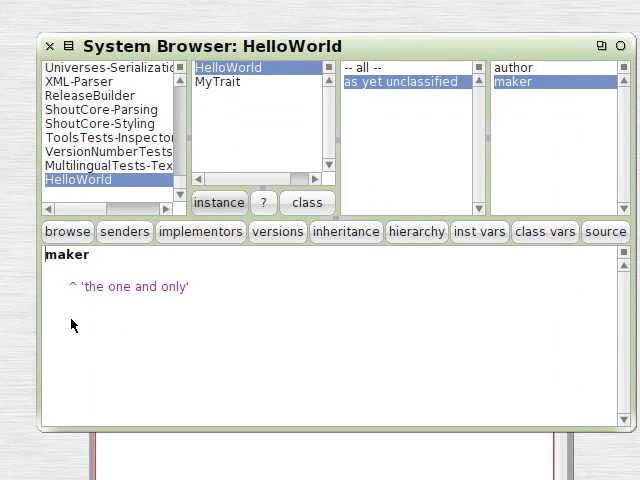
- Browse HelloWorld's definition and maker method, then MyTrait's author method
click(227, 67)
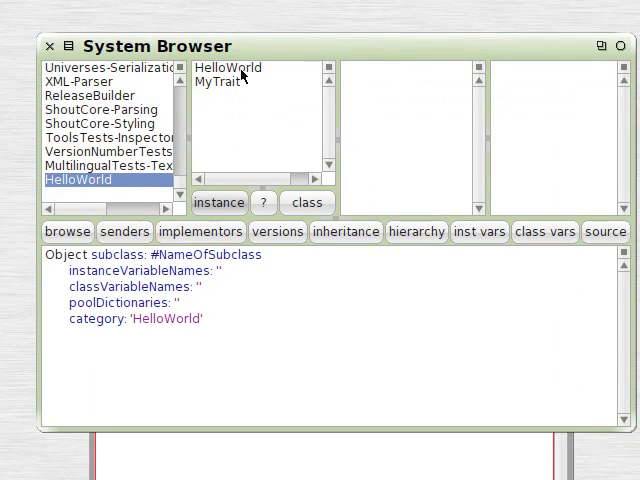
click(228, 67)
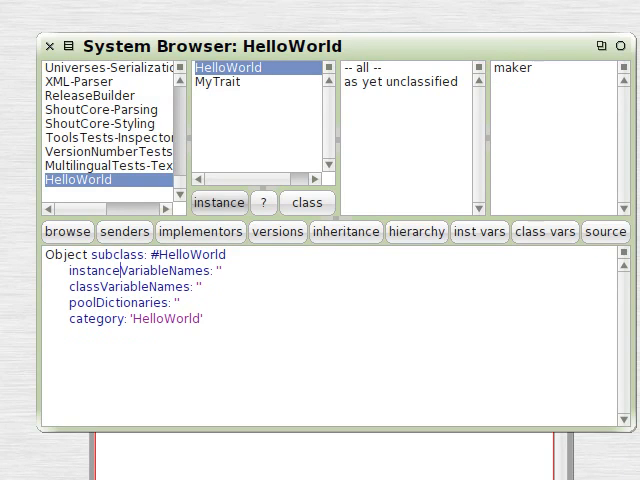
click(512, 67)
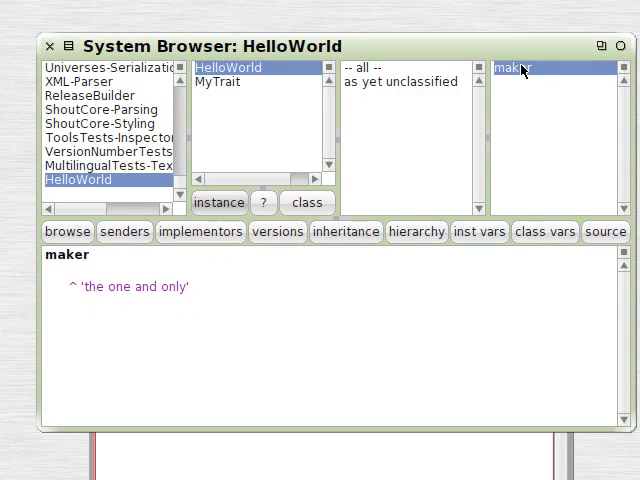
click(217, 82)
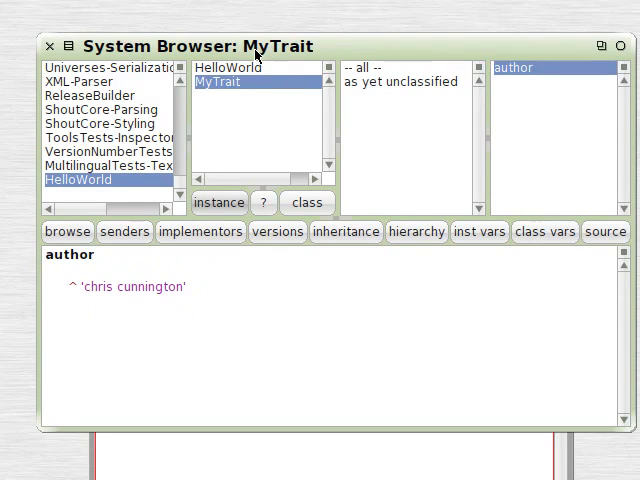
- Select HelloWorld and type MyTrait into its definition's uses: clause
click(228, 67)
text(uses:)
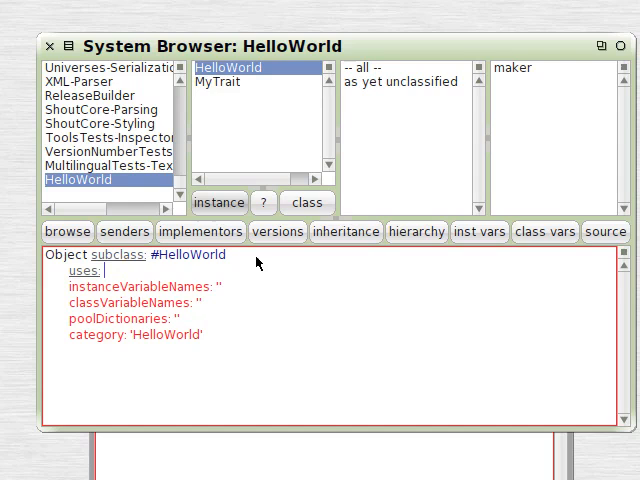
text(MyTrait)
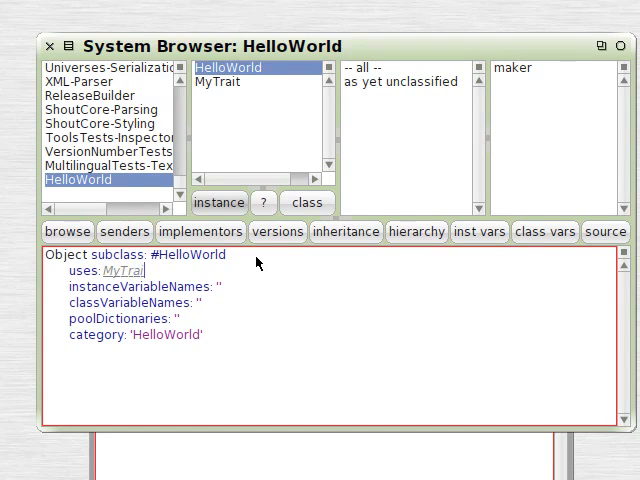